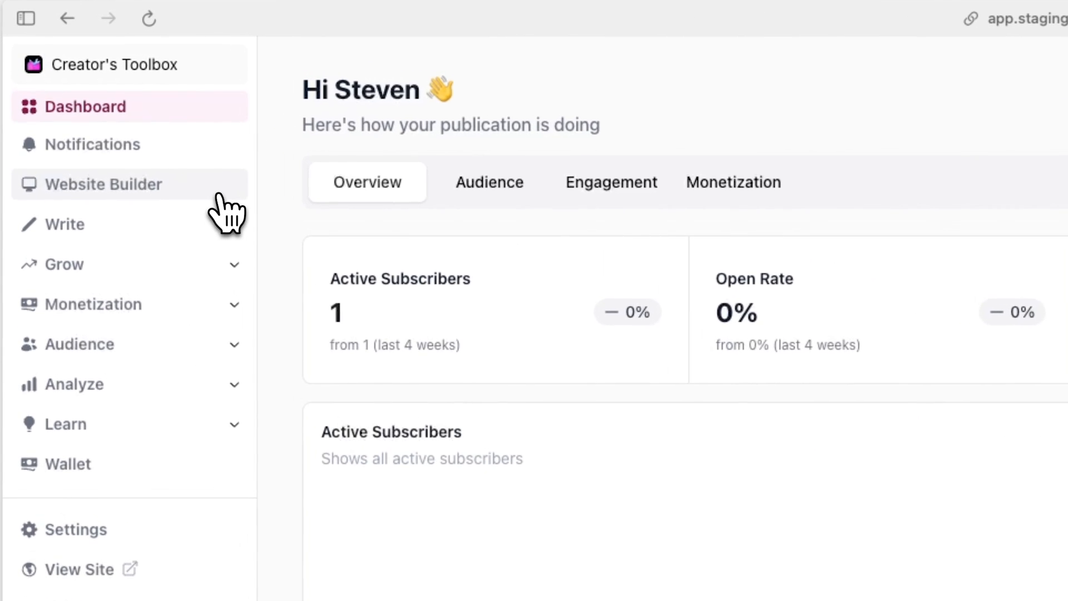
Open the Website Builder on the Creator's Toolbox home page with global styles showing.
{"action": "left_click", "coordinate": [103, 184]}
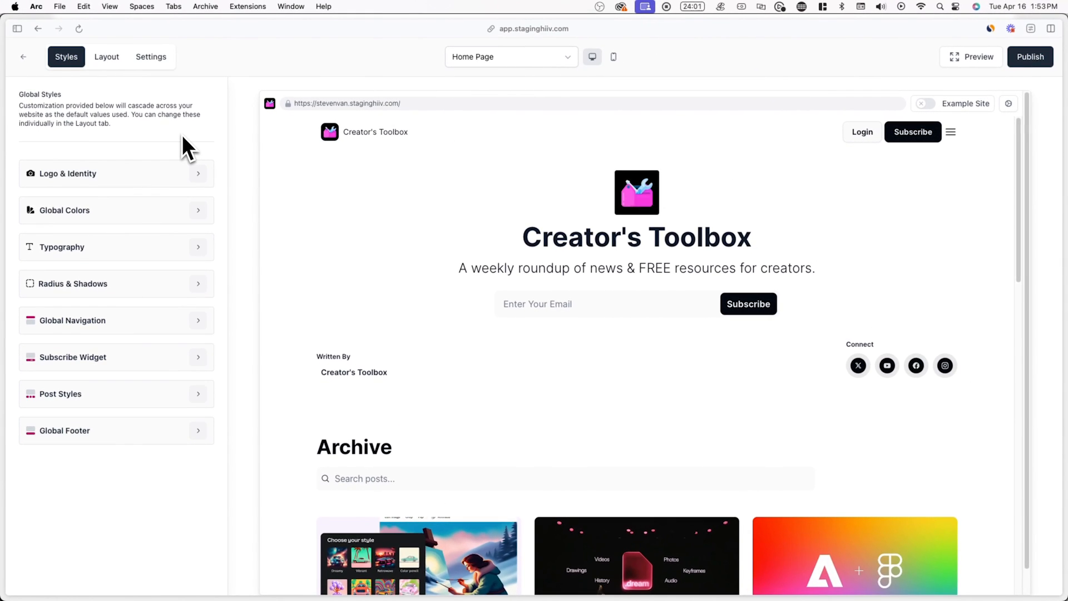
{"action": "mouse_move", "coordinate": [620, 138]}
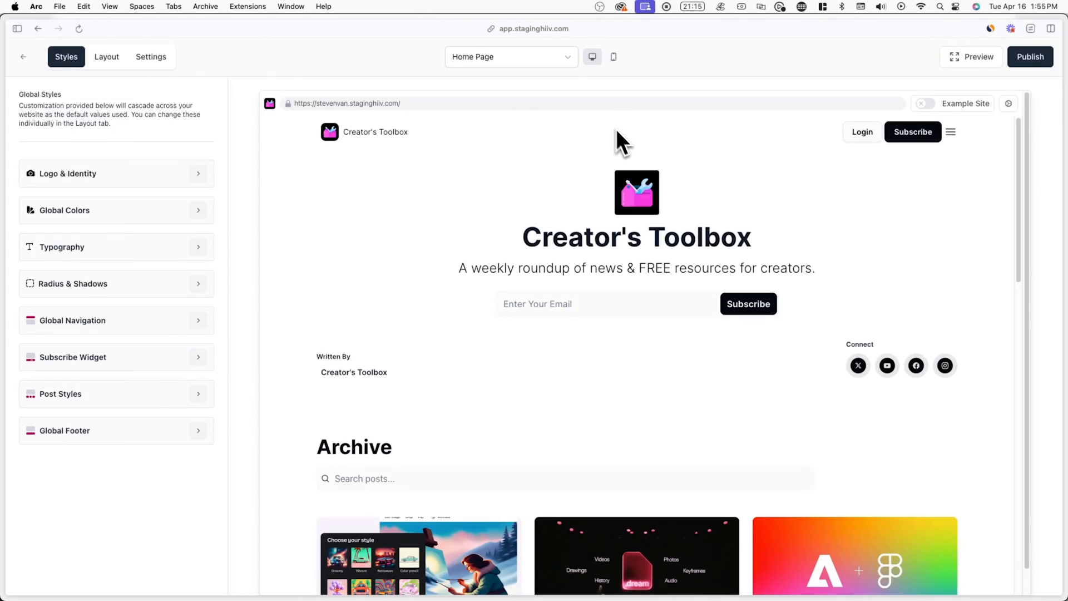
Switch to the Signup Page and view its page-specific meta title and description settings.
{"action": "left_click", "coordinate": [509, 57]}
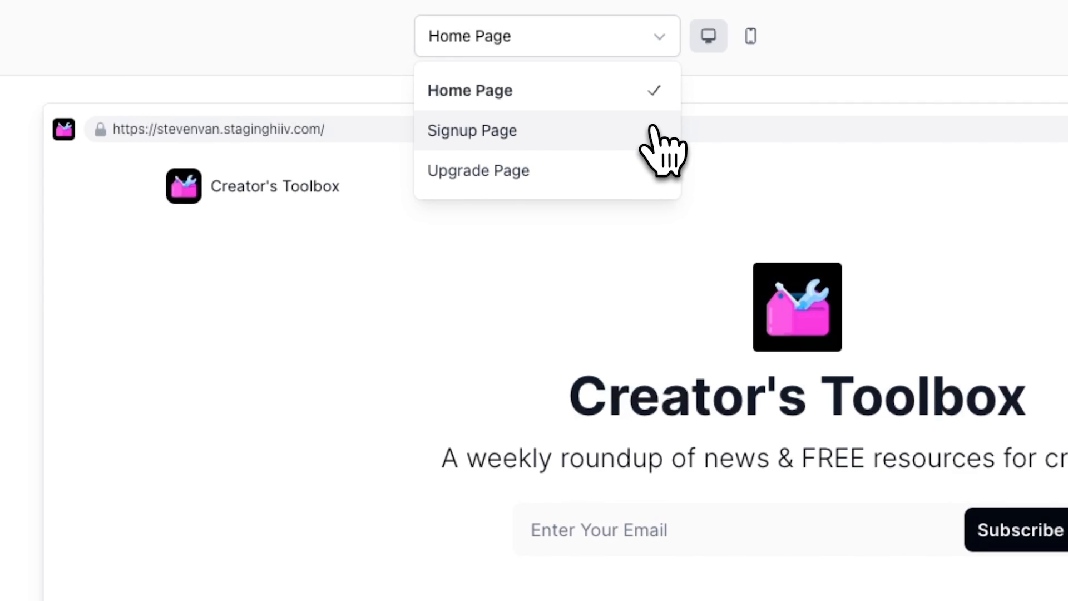
{"action": "left_click", "coordinate": [471, 130]}
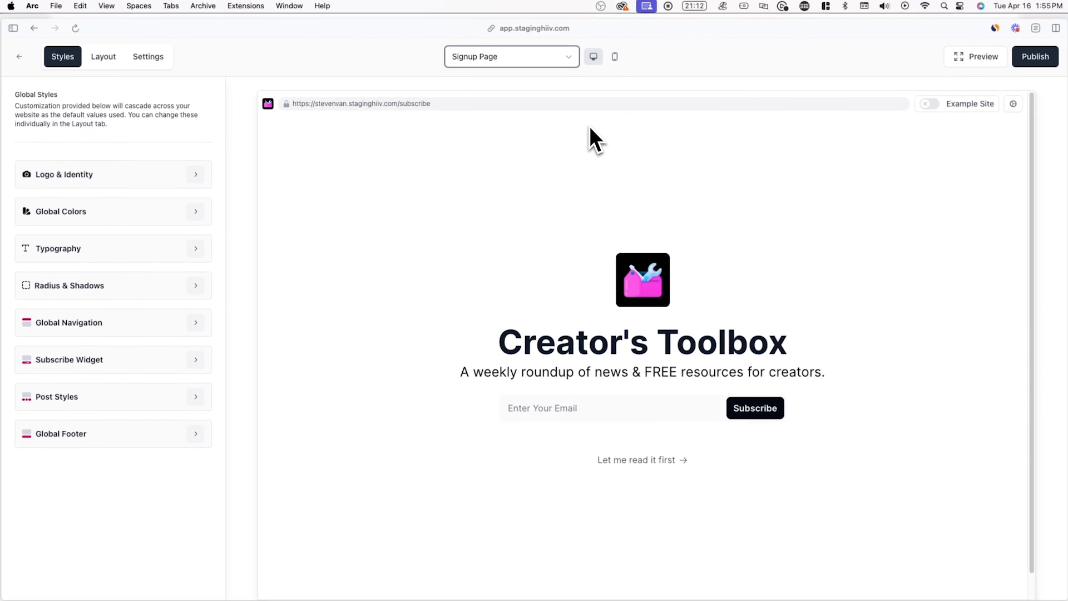
{"action": "left_click", "coordinate": [511, 57]}
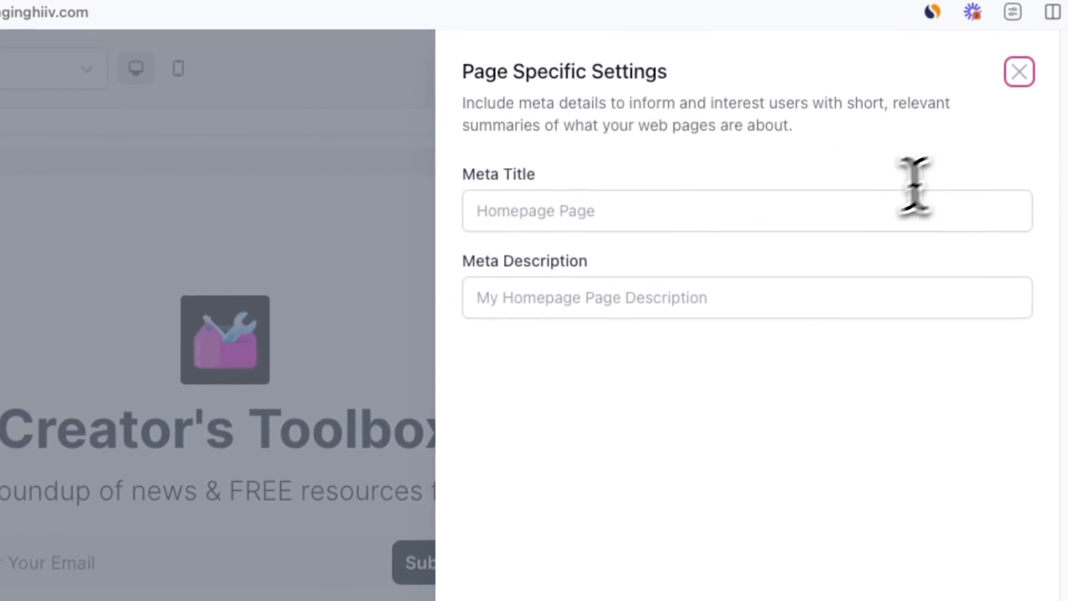
{"action": "type", "text": "Desc"}
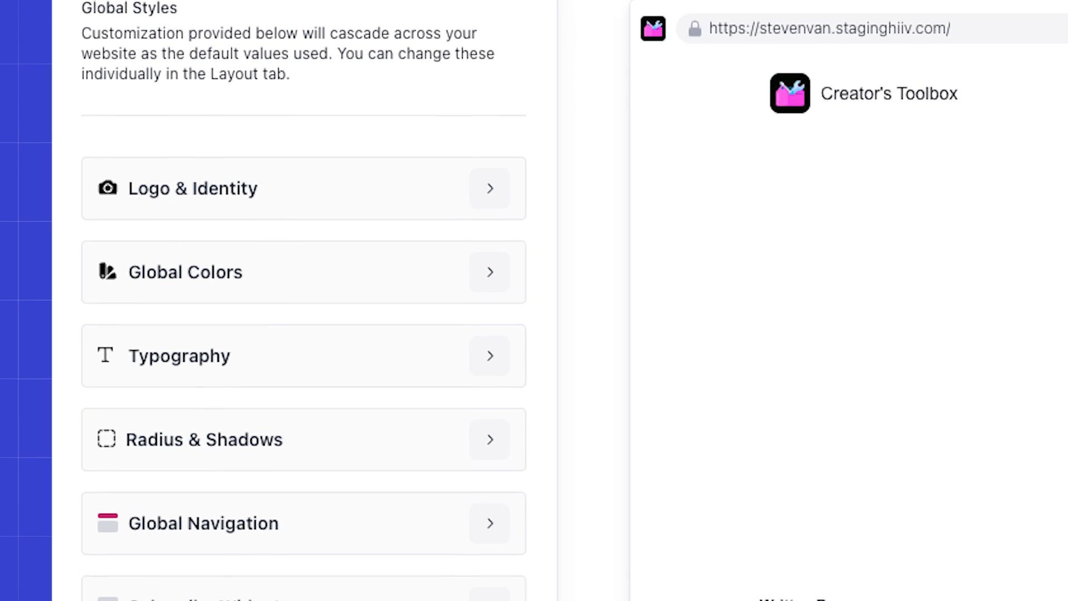
{"action": "scroll", "scroll_direction": "down", "scroll_amount": 3}
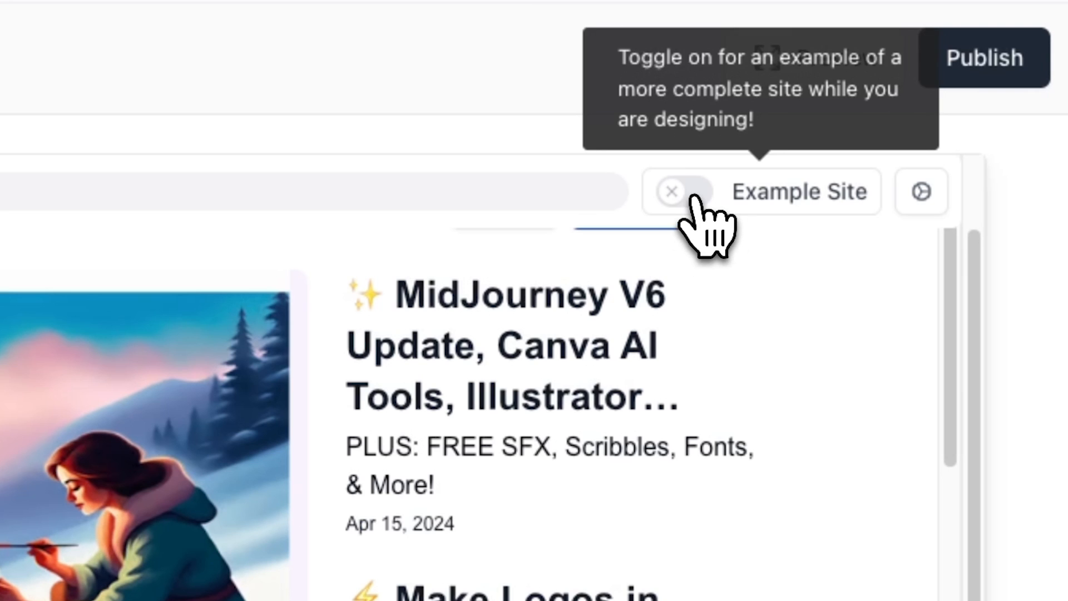
Show the example site, switch the hero to the News pattern, then list the home page layout sections.
{"action": "left_click", "coordinate": [682, 191]}
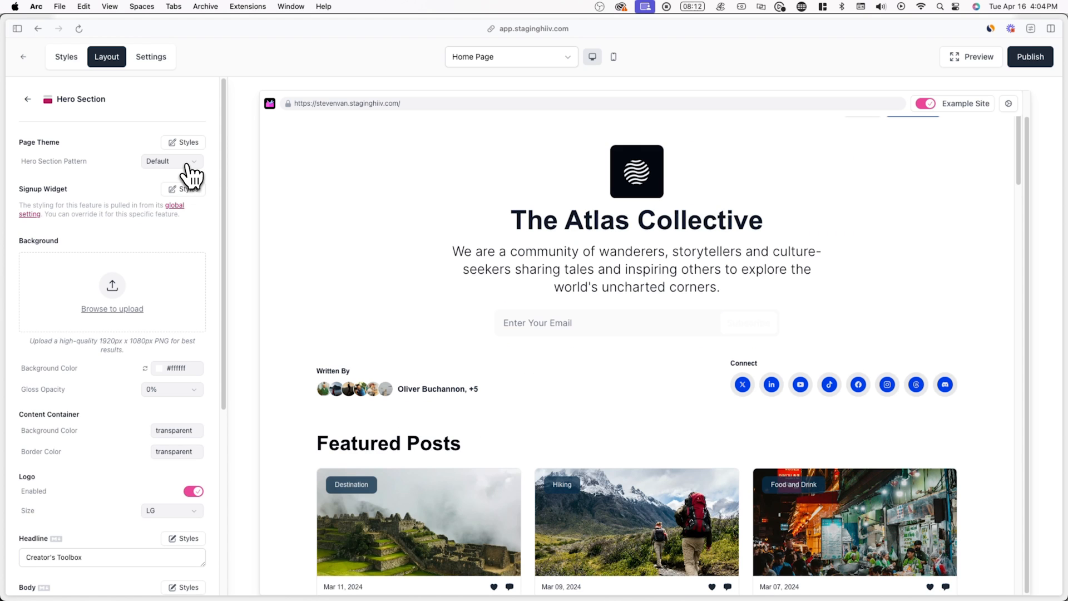
{"action": "left_click", "coordinate": [171, 160]}
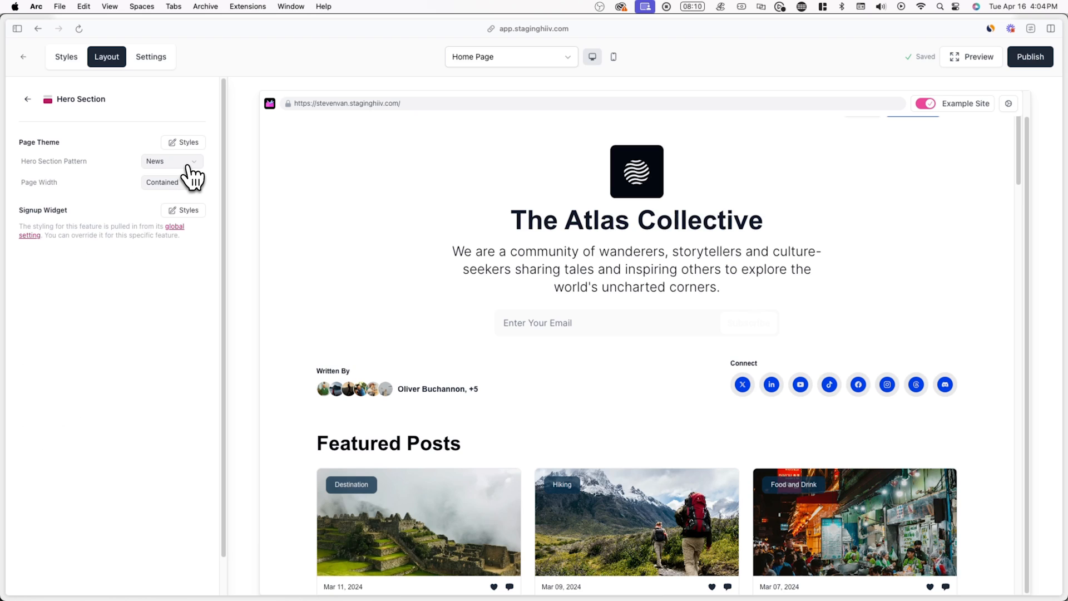
{"action": "left_click", "coordinate": [26, 99]}
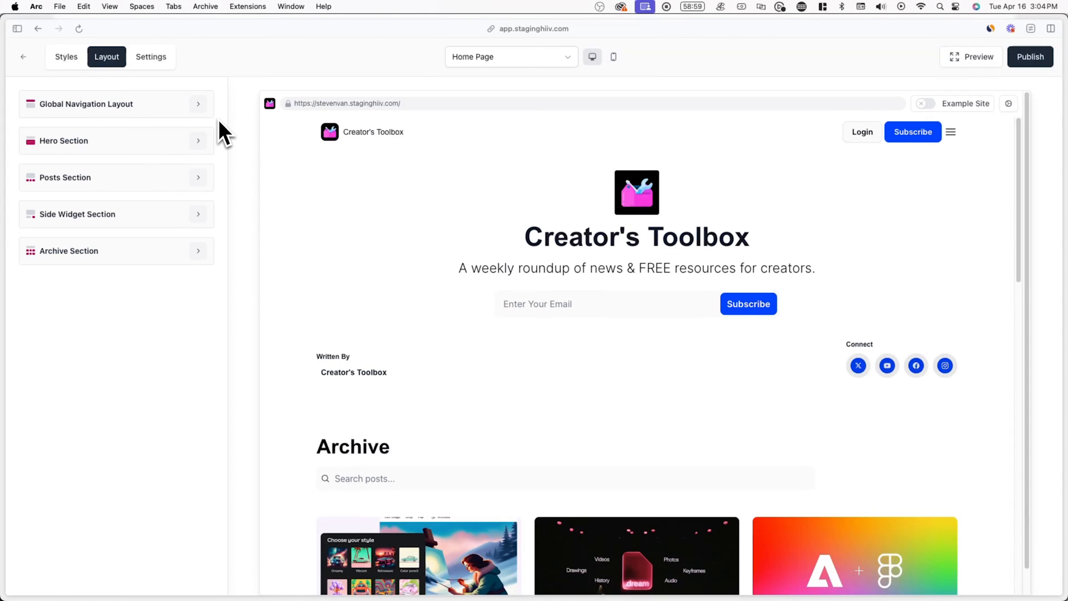
Pick a different hero pattern and expand the hero signup widget's style overrides.
{"action": "left_click", "coordinate": [86, 103]}
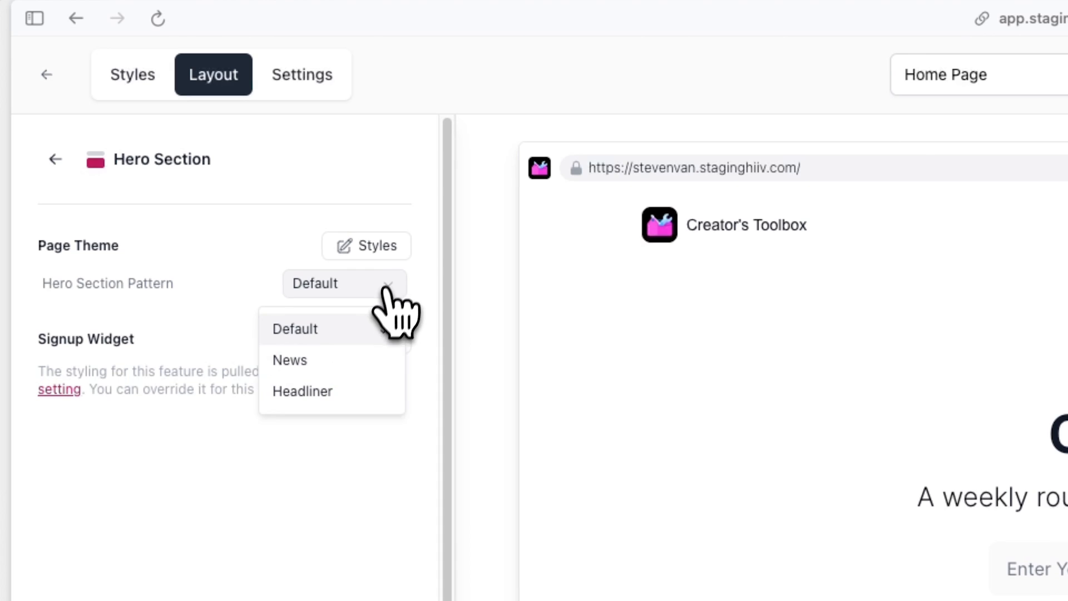
{"action": "left_click", "coordinate": [289, 359]}
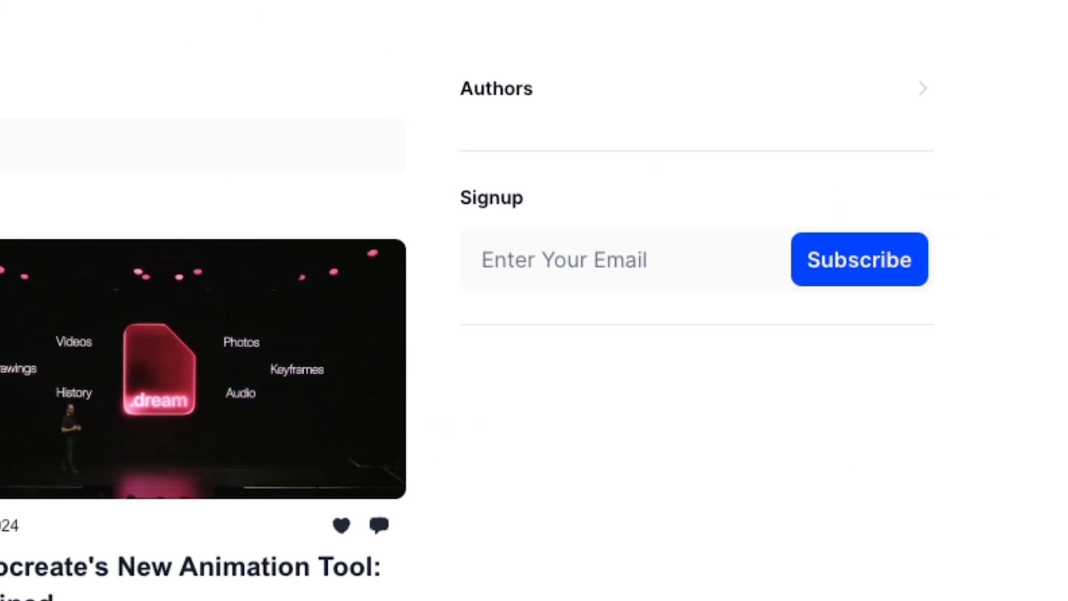
{"action": "left_click", "coordinate": [486, 259]}
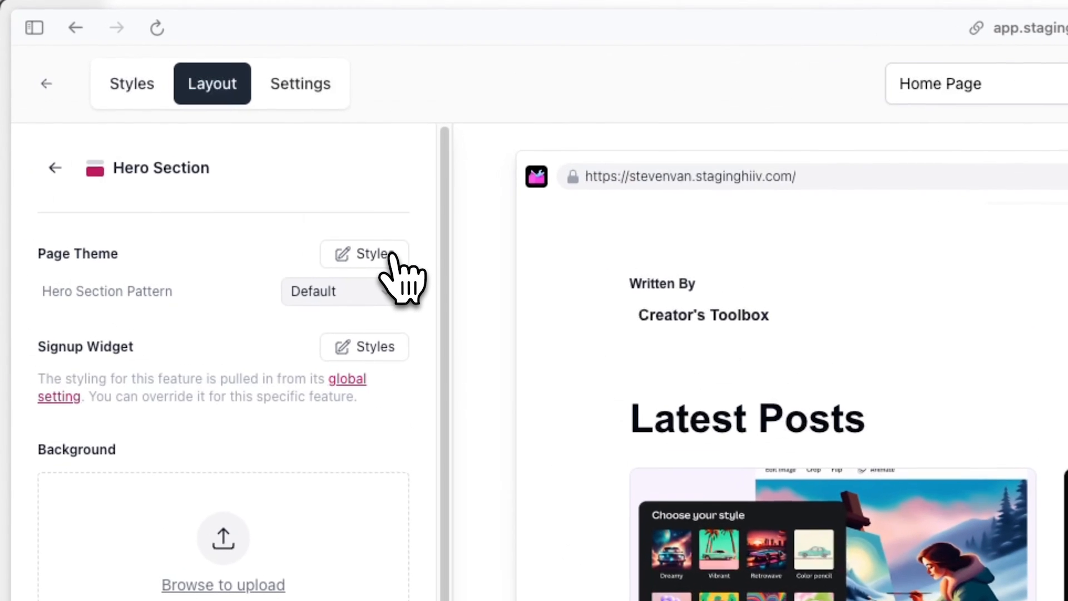
{"action": "left_click", "coordinate": [365, 347]}
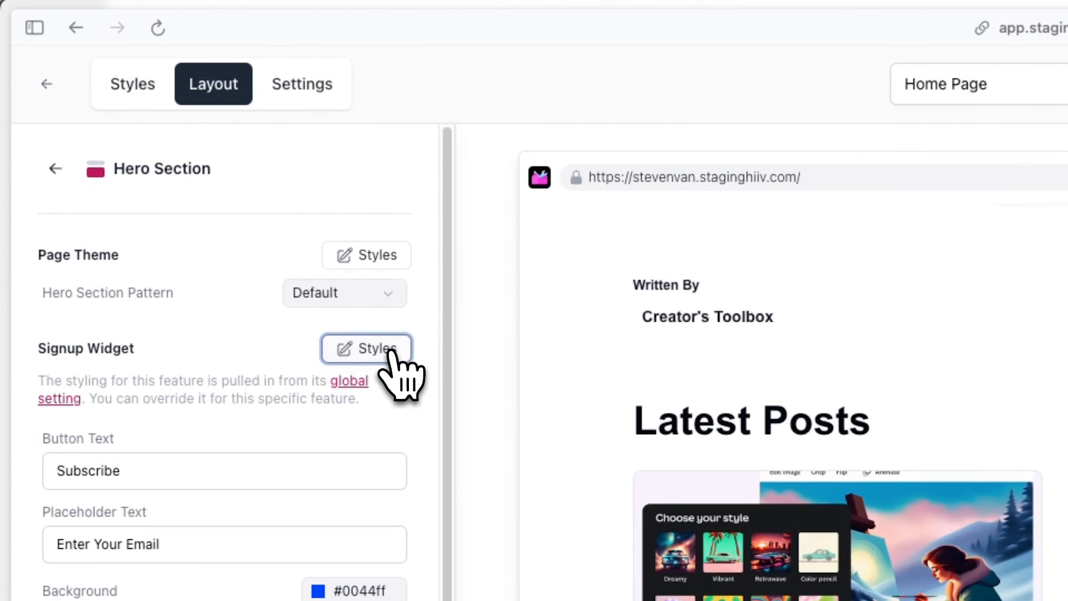
Expand the Post Cards styles and reset the heading colour override.
{"action": "left_click", "coordinate": [366, 255]}
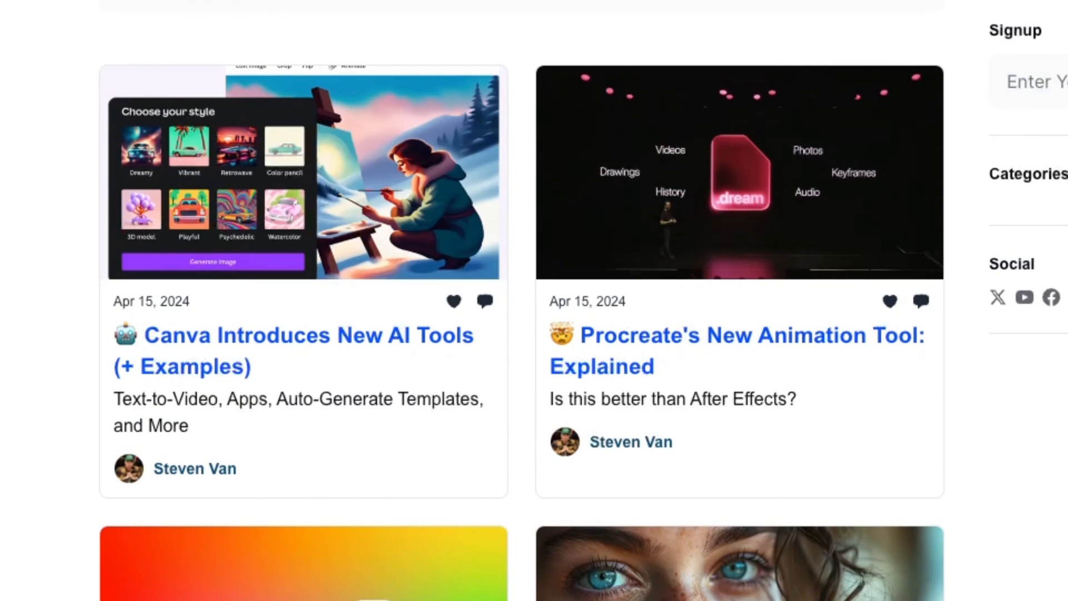
{"action": "left_click", "coordinate": [424, 74]}
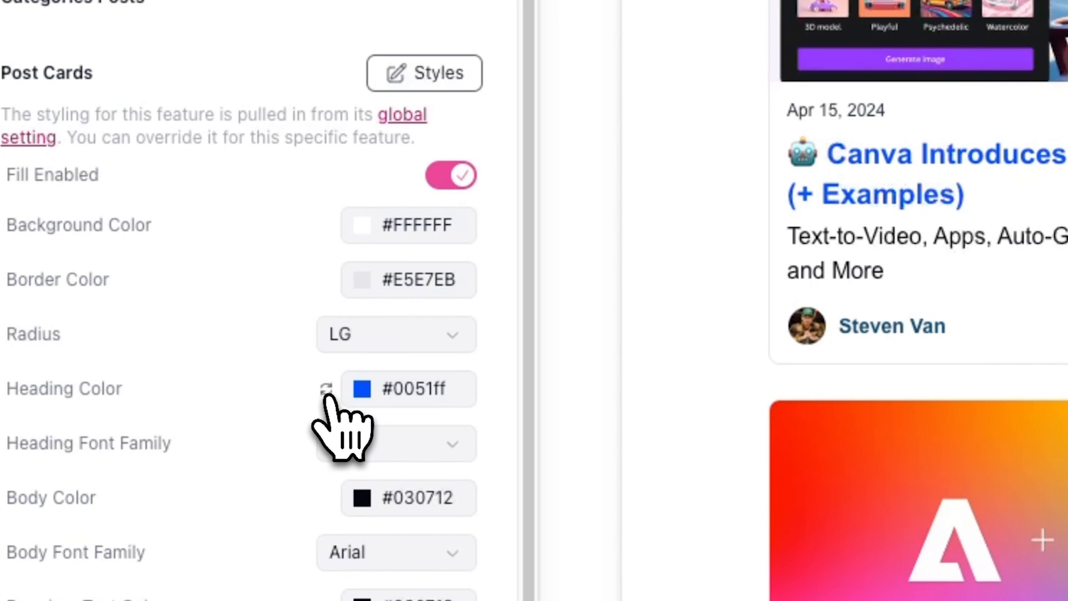
{"action": "left_click", "coordinate": [326, 389]}
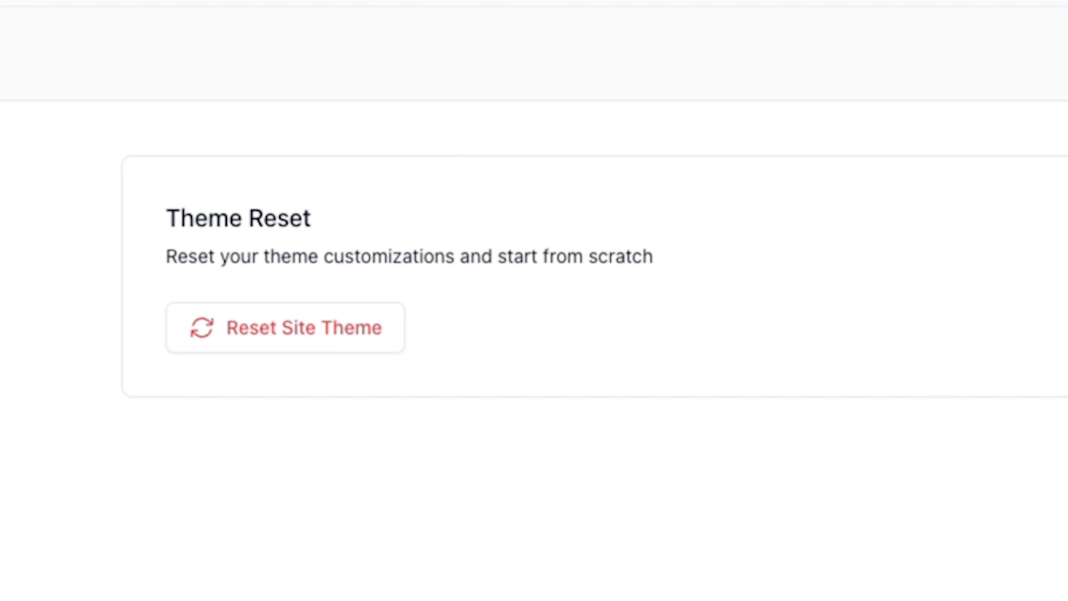
Return from Theme Reset settings to the home page layout sections.
{"action": "left_click", "coordinate": [749, 72]}
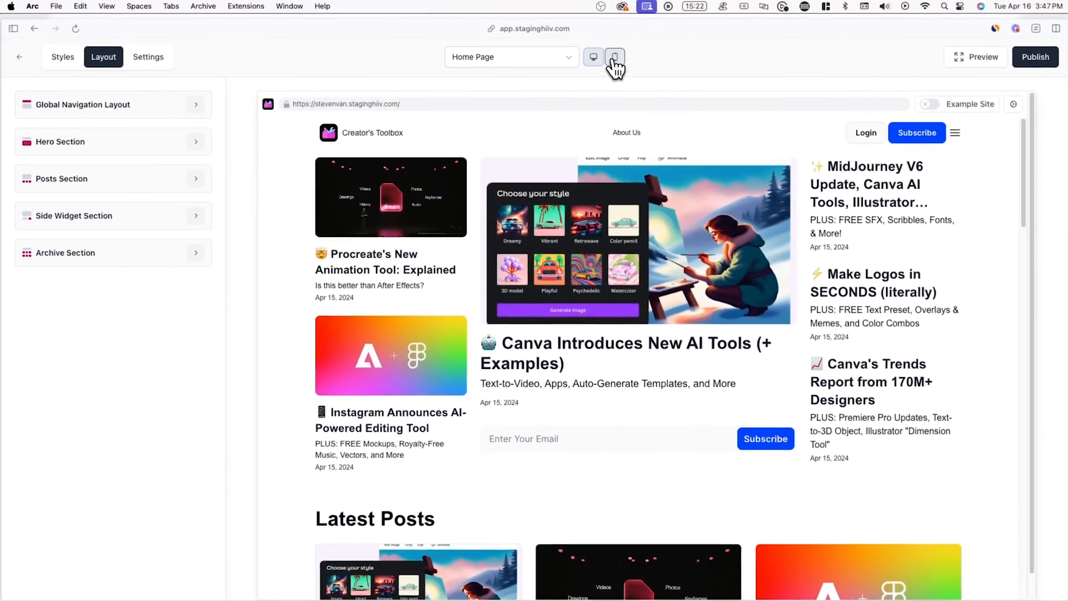
Check the mobile and full-size previews, then publish the Creator's Toolbox site.
{"action": "left_click", "coordinate": [590, 56]}
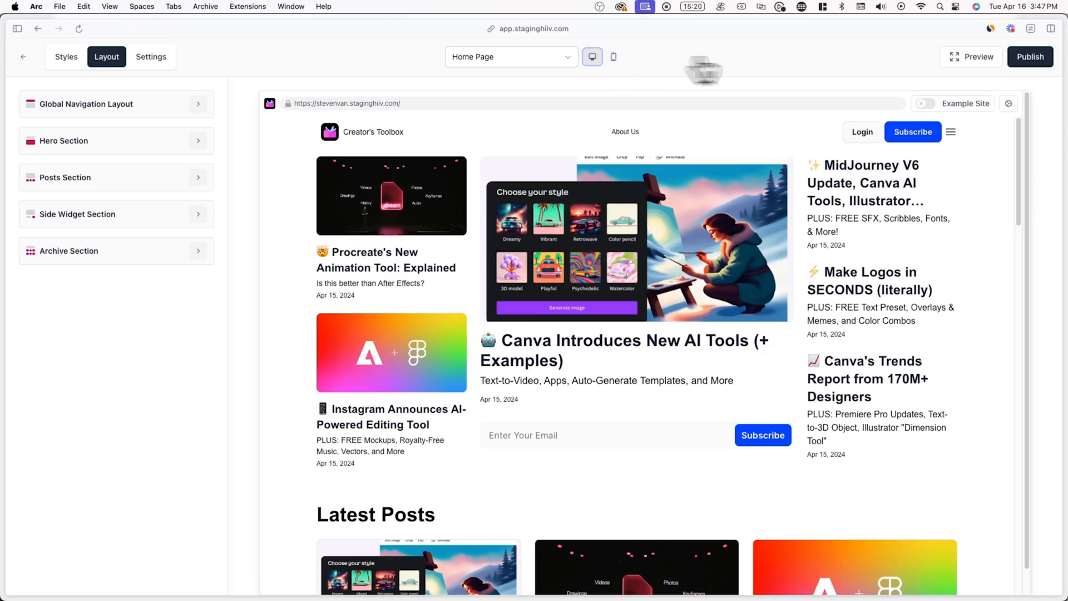
{"action": "left_click", "coordinate": [972, 57]}
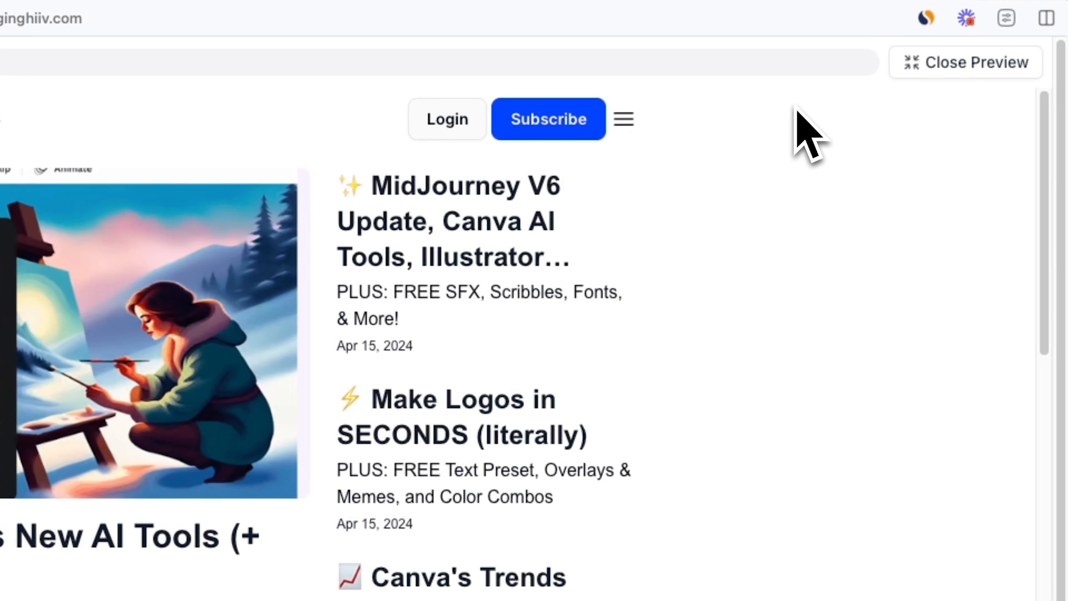
{"action": "left_click", "coordinate": [964, 63]}
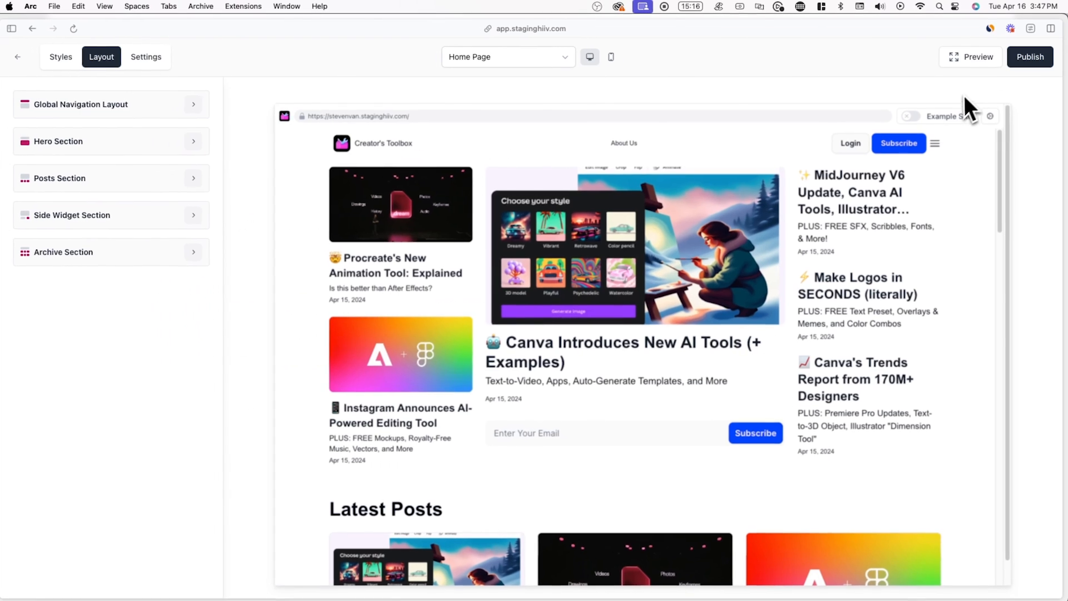
{"action": "left_click", "coordinate": [1029, 57]}
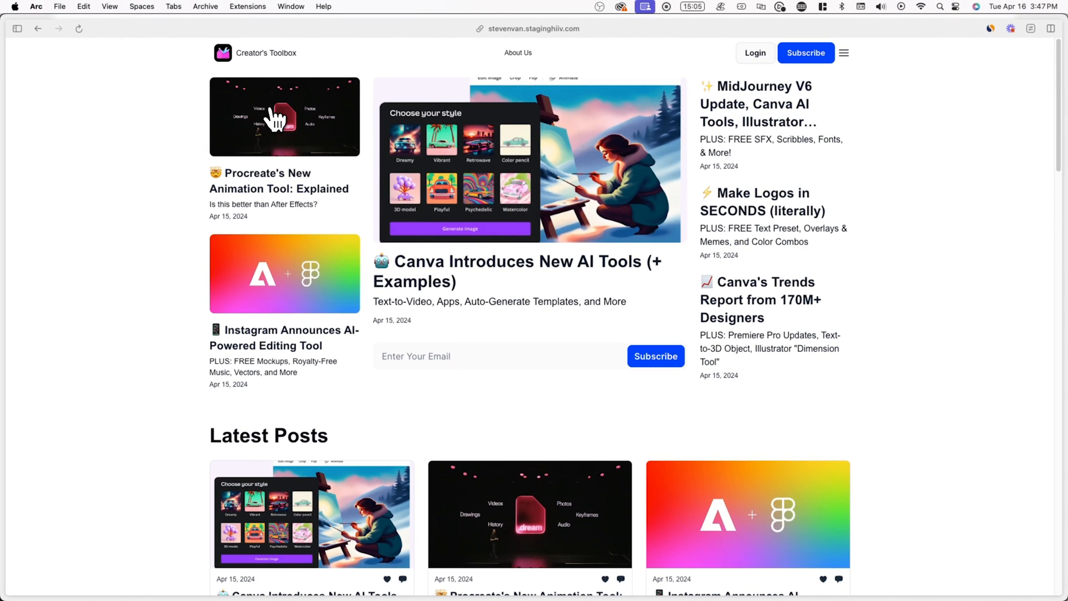
{"action": "mouse_move", "coordinate": [400, 520]}
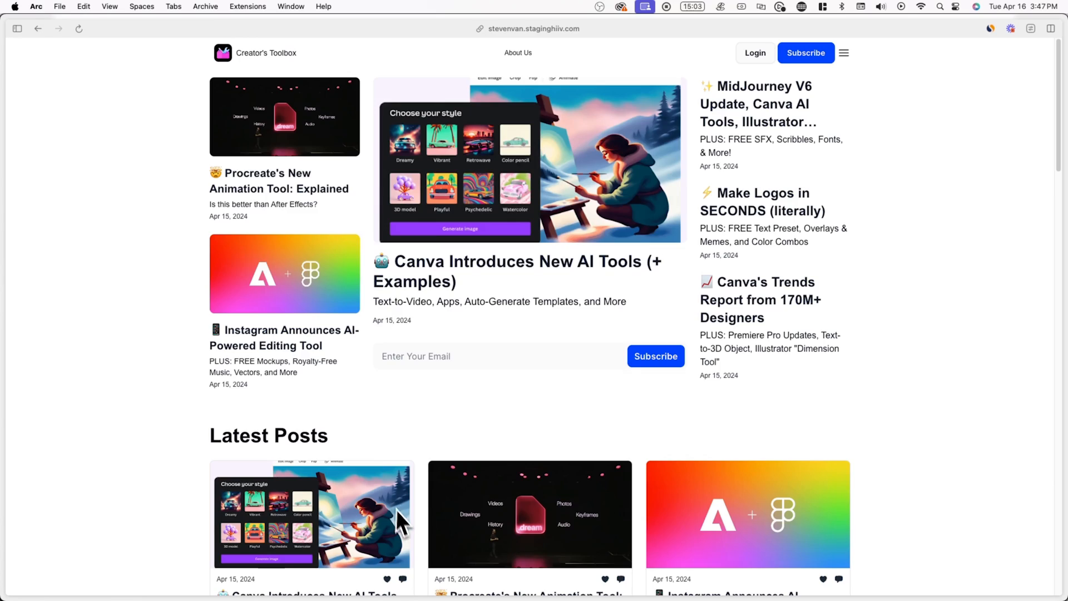